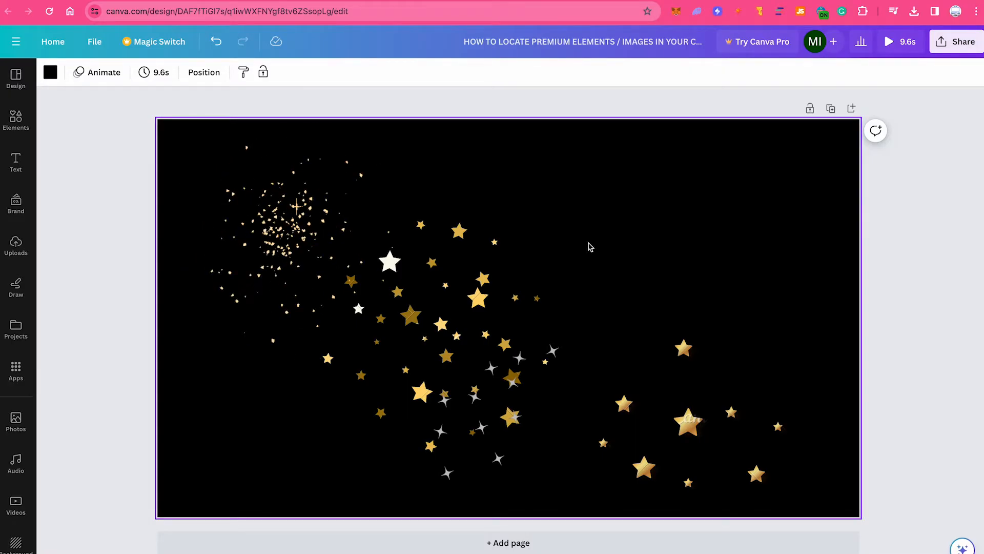
# Select the watermarked gold star cluster and show its Position details (525.9 × 422.1 px)
pyautogui.click(955, 41)
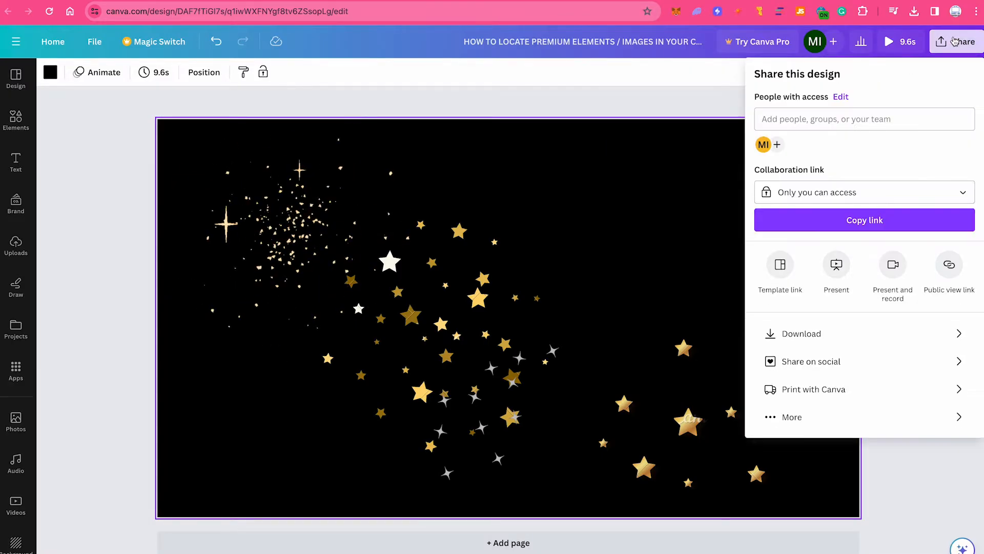
pyautogui.click(800, 333)
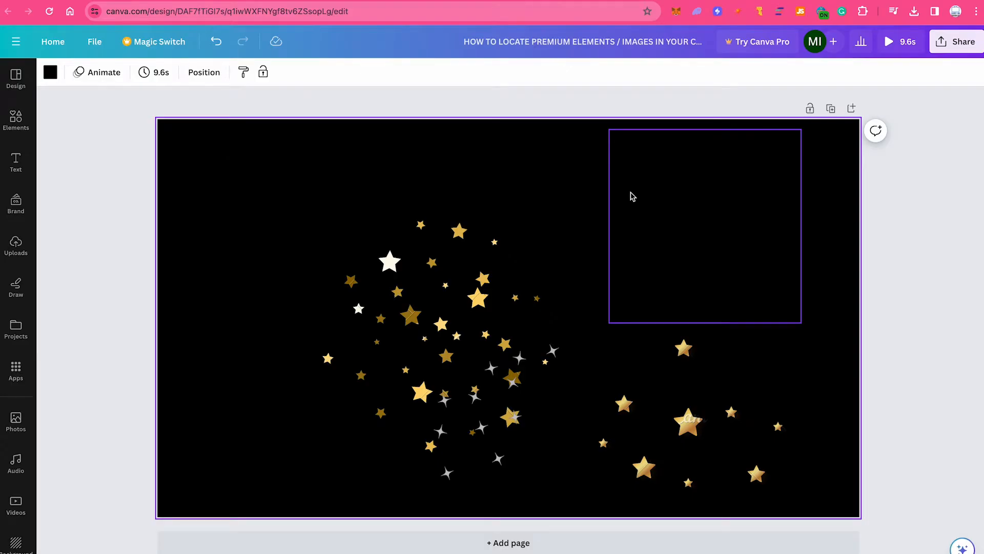
pyautogui.click(541, 157)
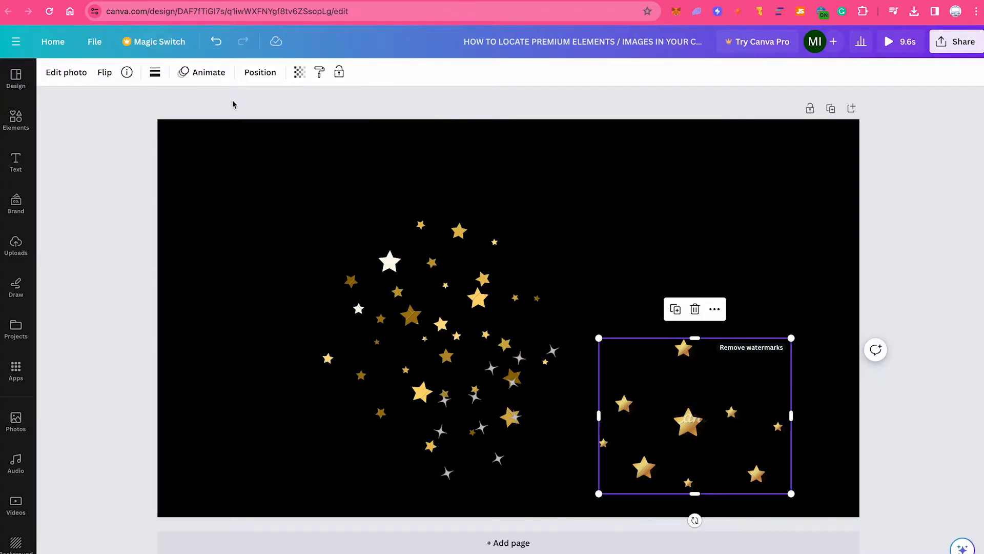
pyautogui.click(259, 72)
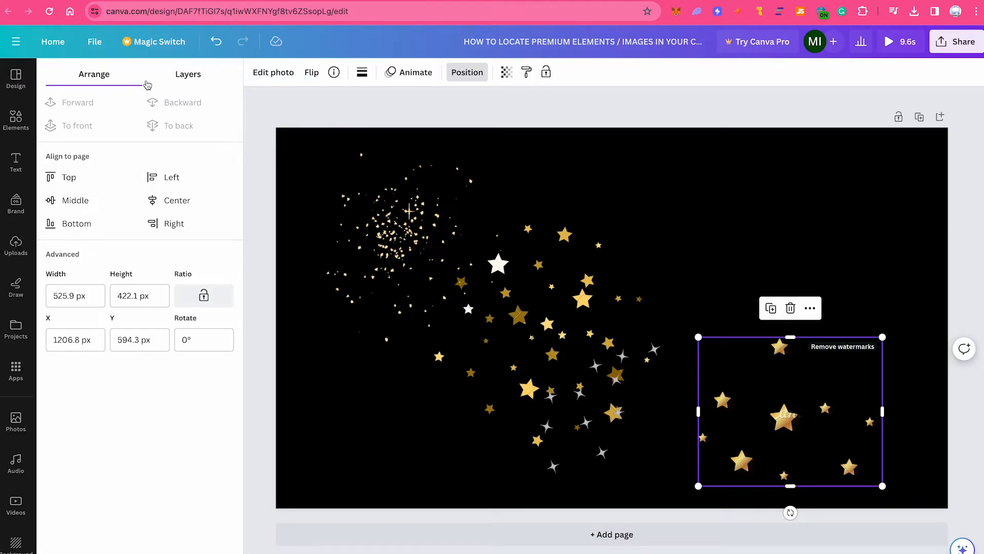
# List the page's six layers, from black background up to the star and sparkle graphics
pyautogui.click(187, 74)
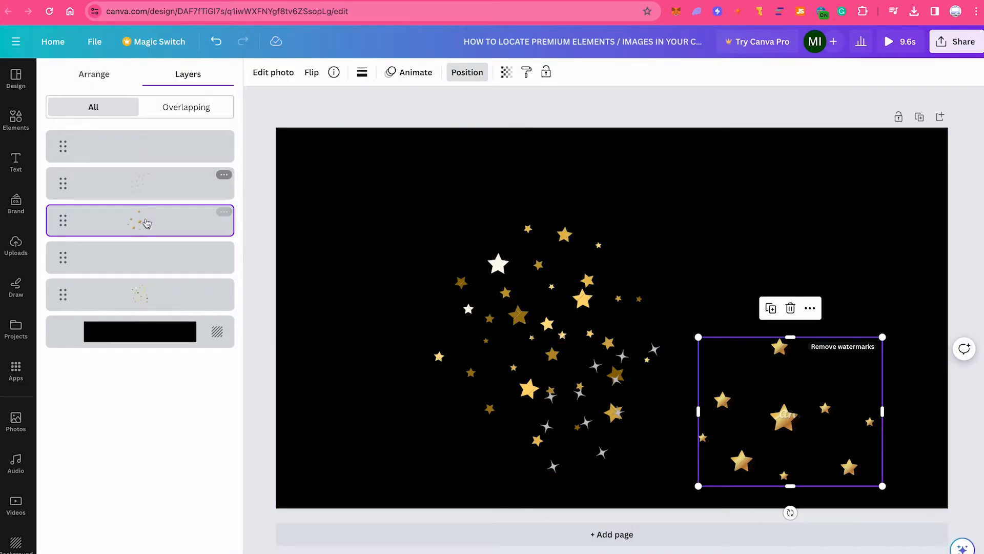
pyautogui.click(139, 146)
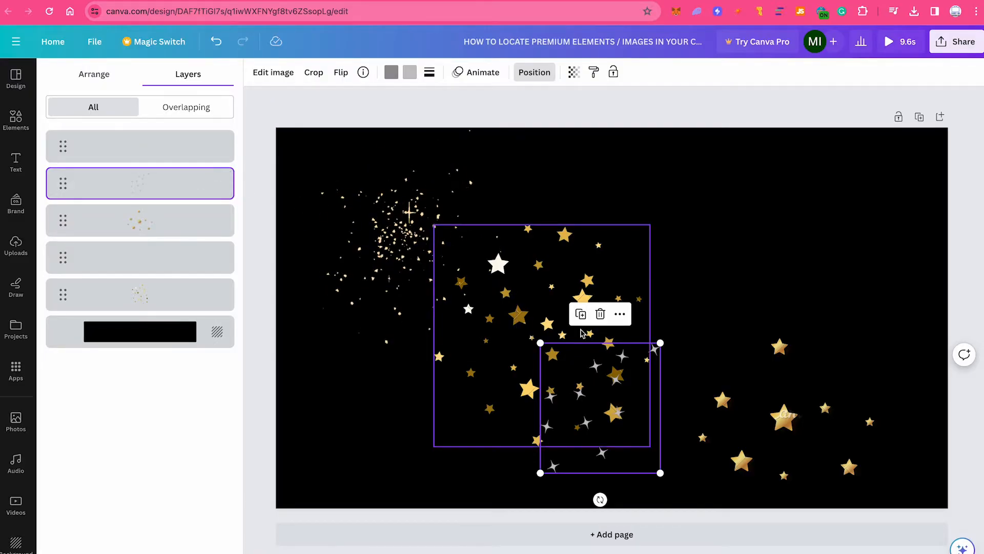
# Remove the premium gold star layers, leaving three layers: sparkle burst, silver sparkles, background
pyautogui.moveTo(599, 408); pyautogui.dragTo(789, 411)
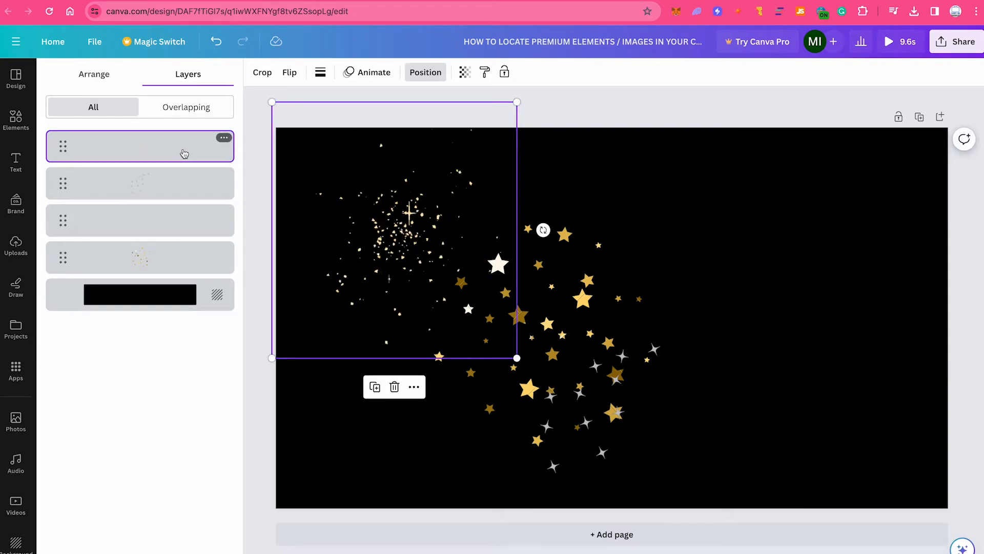
pyautogui.click(140, 219)
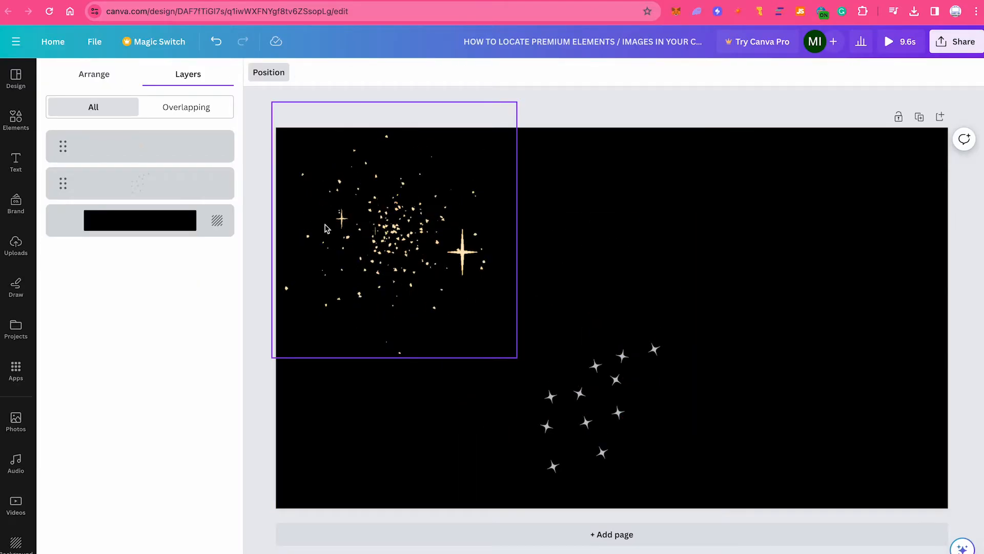
# Select the top layers and leave the Layers list for the cleaned silver-sparkle page
pyautogui.click(140, 145)
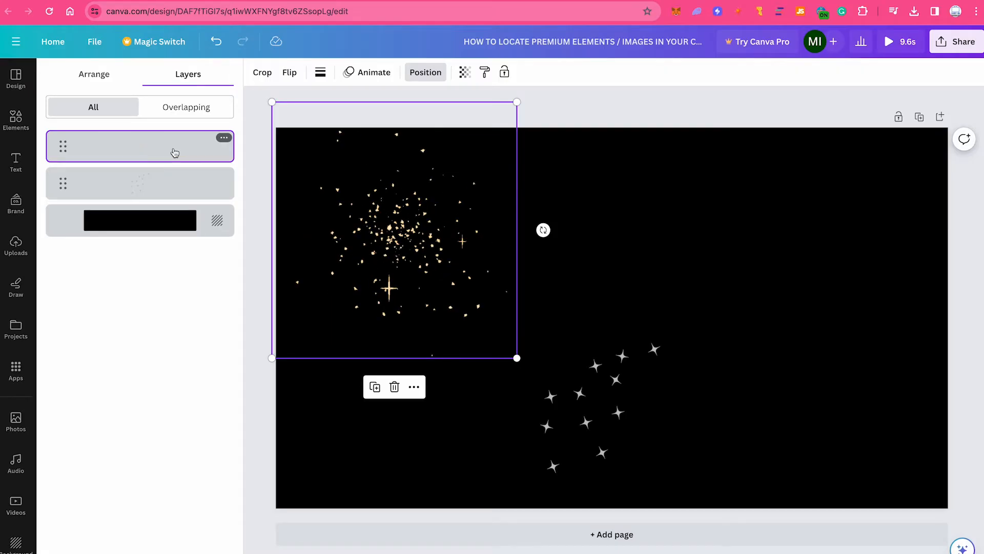
pyautogui.click(139, 182)
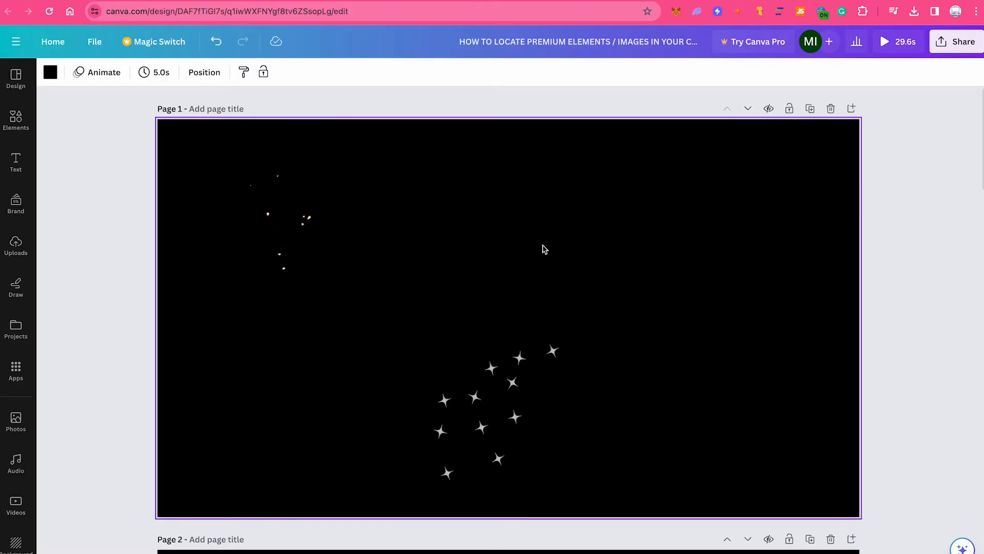
# Configure the download to export only the current page (Page 1) as a 1920 × 1080 PNG
pyautogui.click(955, 41)
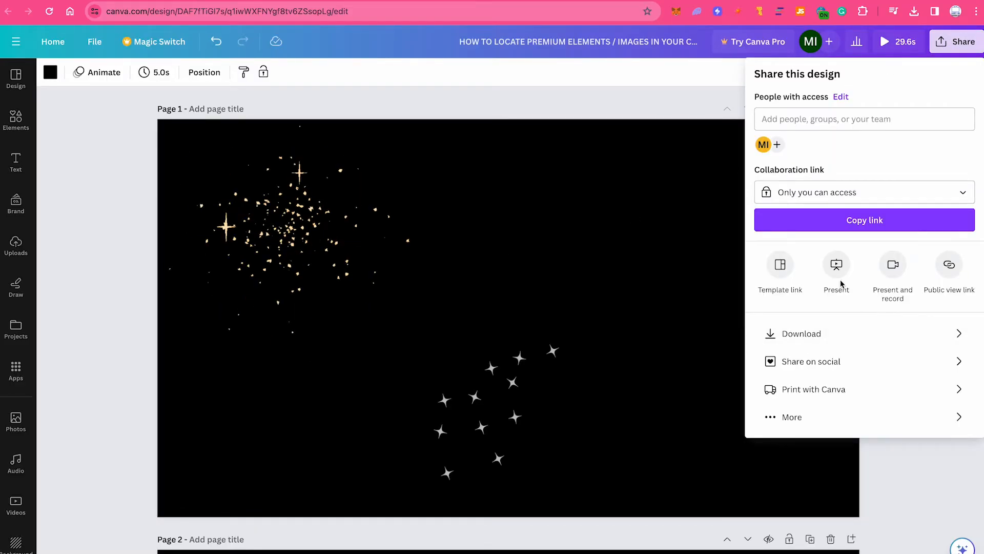
pyautogui.click(802, 333)
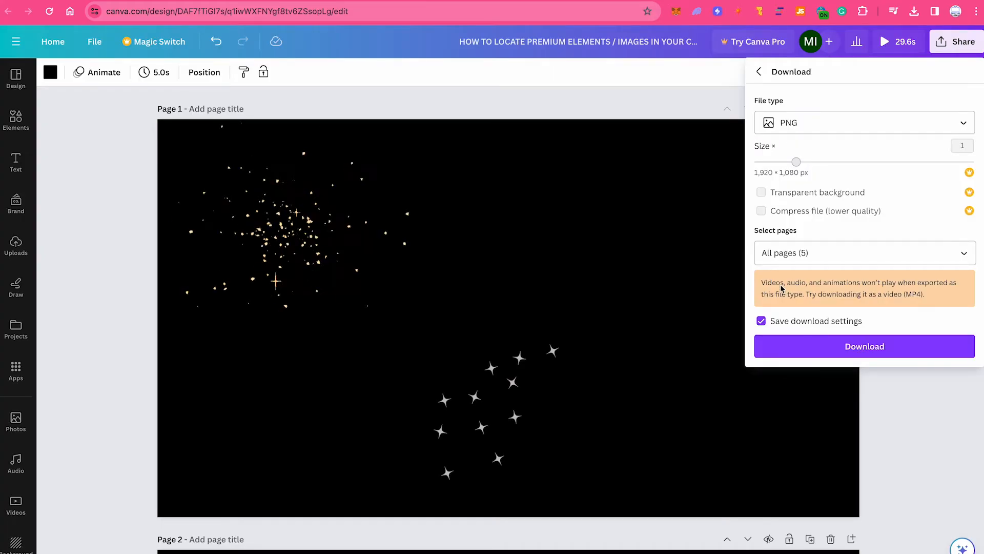
pyautogui.click(863, 252)
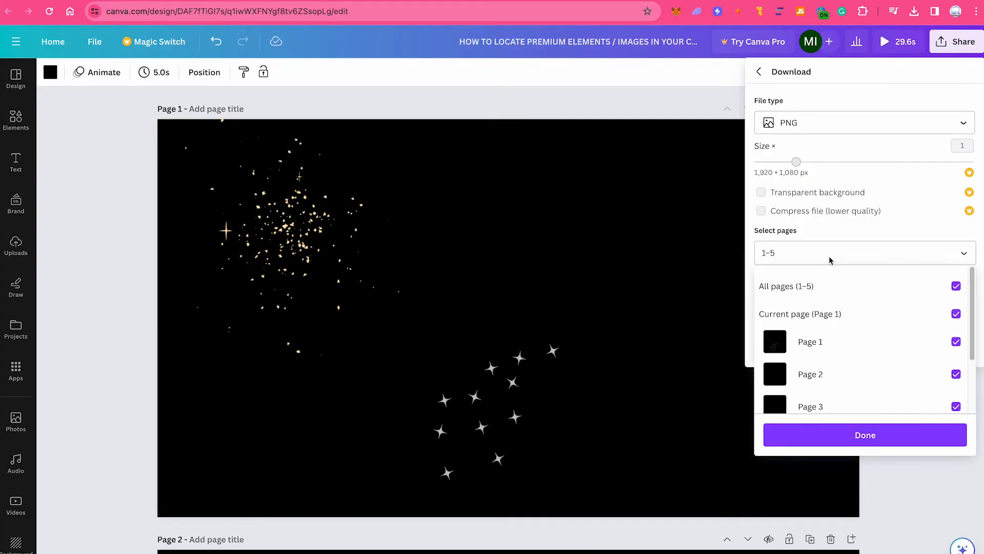
pyautogui.click(956, 286)
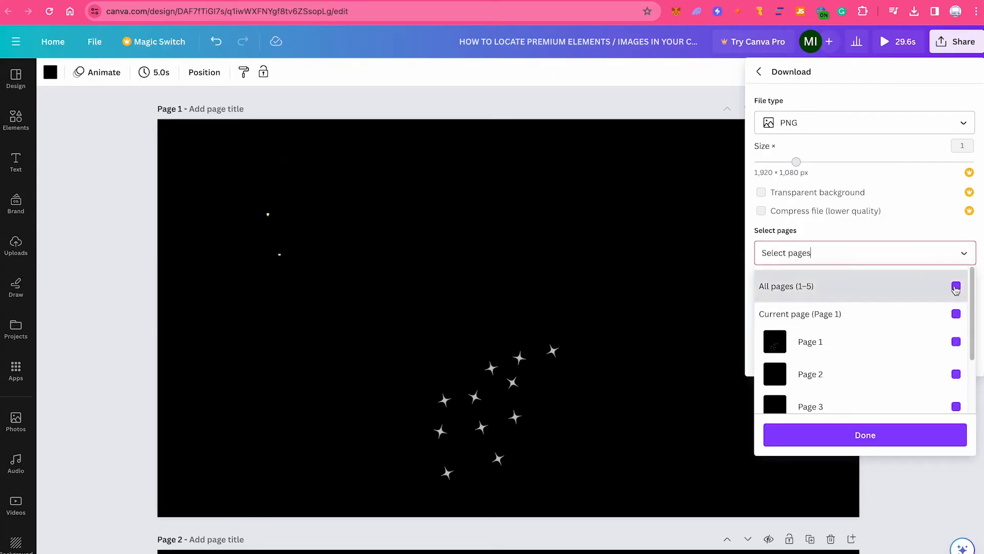
pyautogui.click(955, 313)
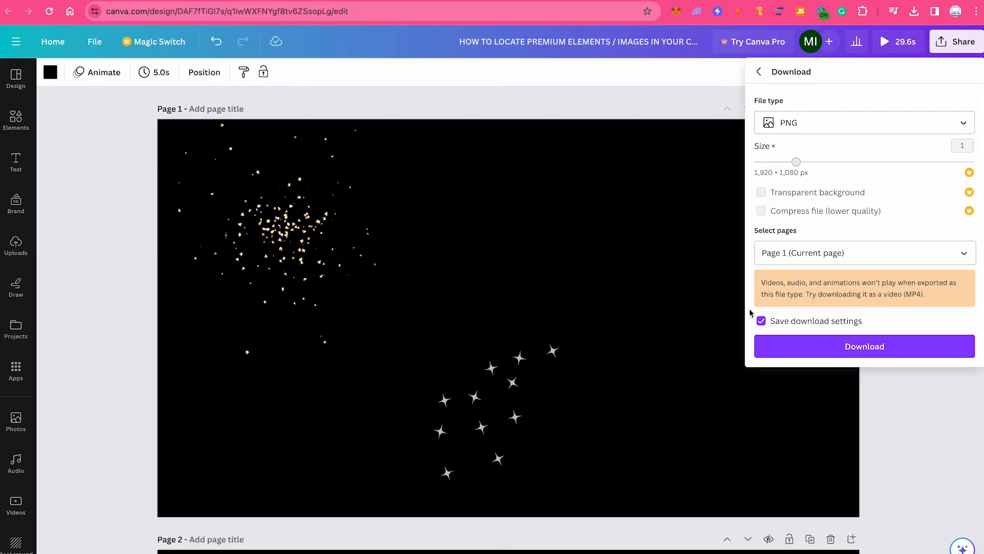
# Recheck the Select pages list so only Page 1 is ticked
pyautogui.click(863, 252)
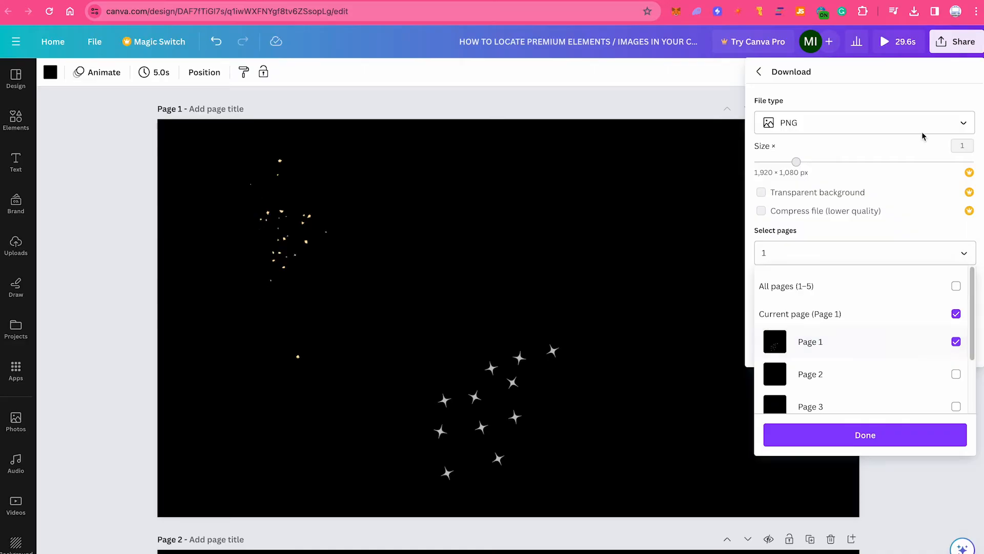
pyautogui.click(863, 252)
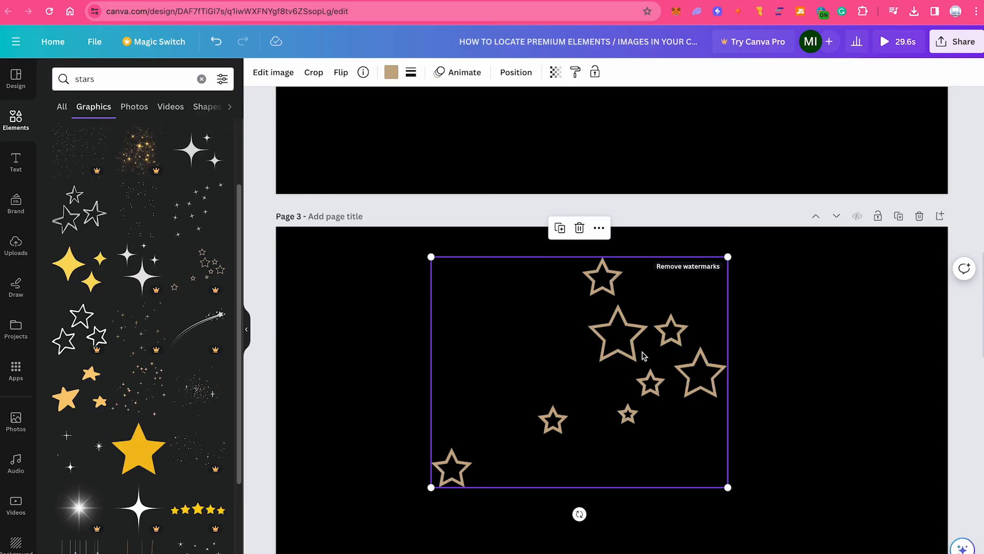
# Show Page 3's layers: the outlined gold star graphic above the black background
pyautogui.click(515, 72)
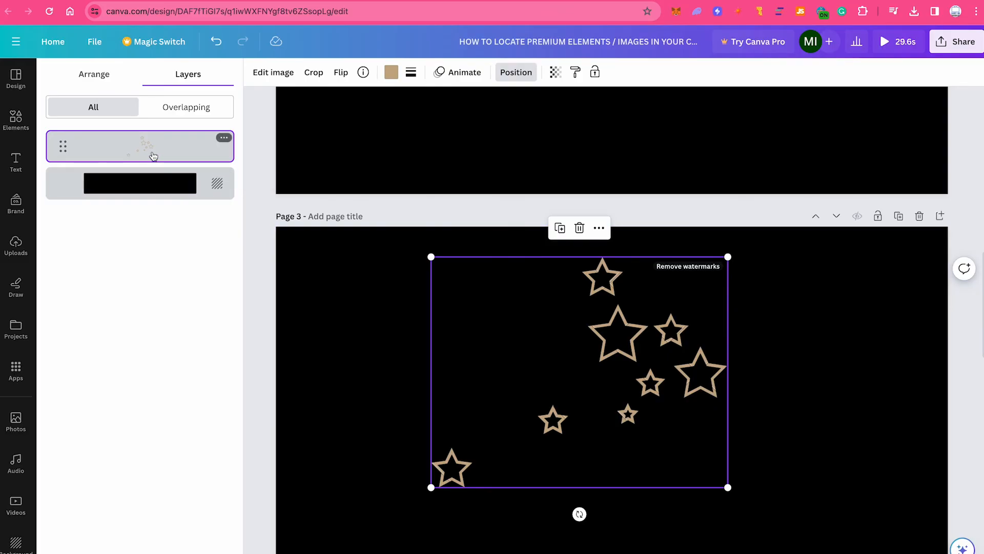
pyautogui.click(134, 183)
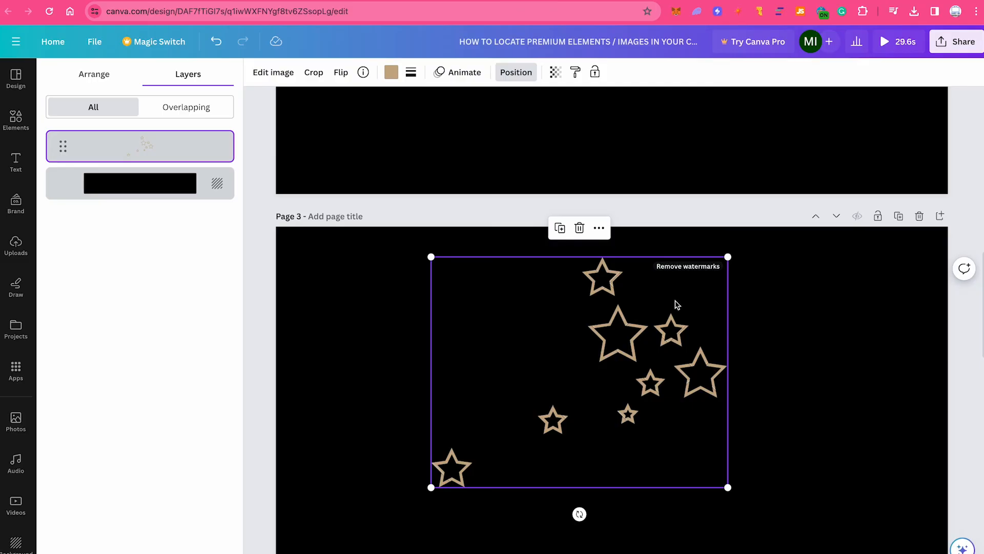
pyautogui.moveTo(682, 299)
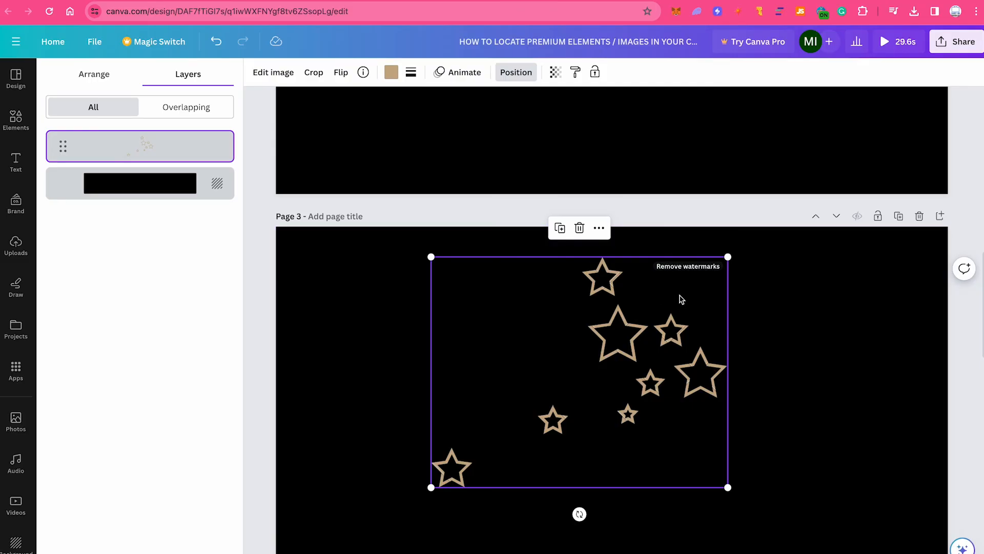